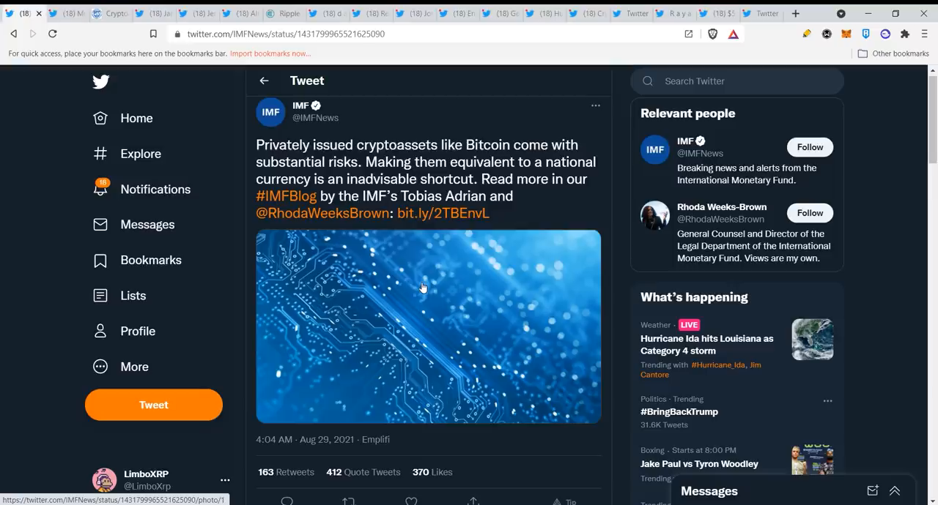
mouse_move(372, 287)
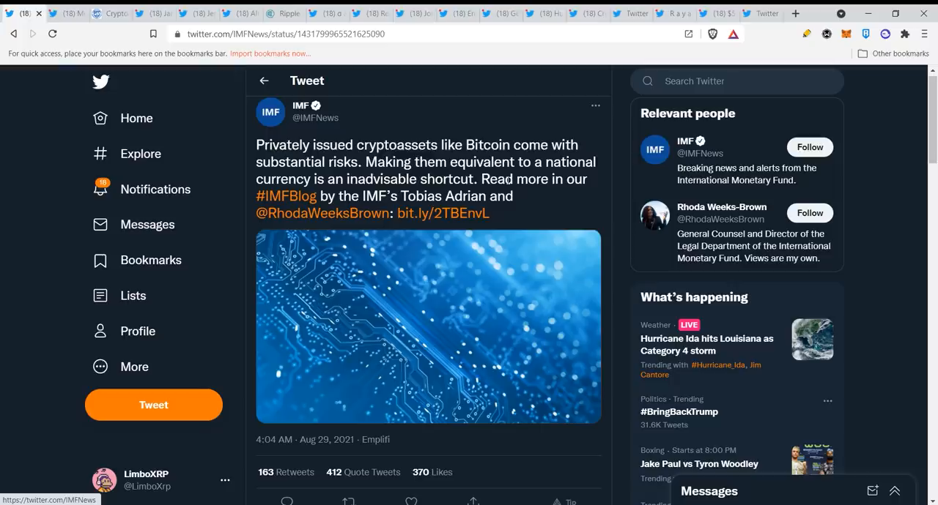
Scroll the IMF cryptoasset-risk tweet to see its retweet counts and the XDR currency reply
scroll(down, 3)
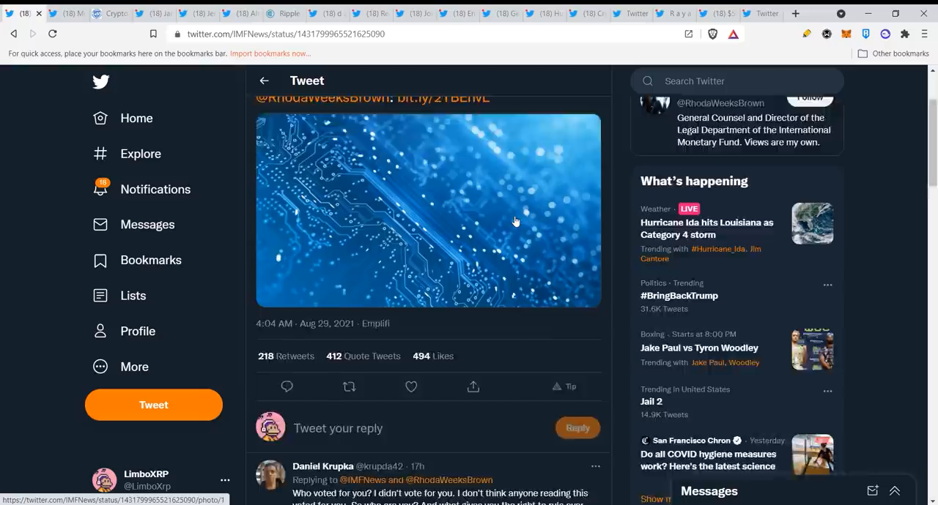
scroll(up, 3)
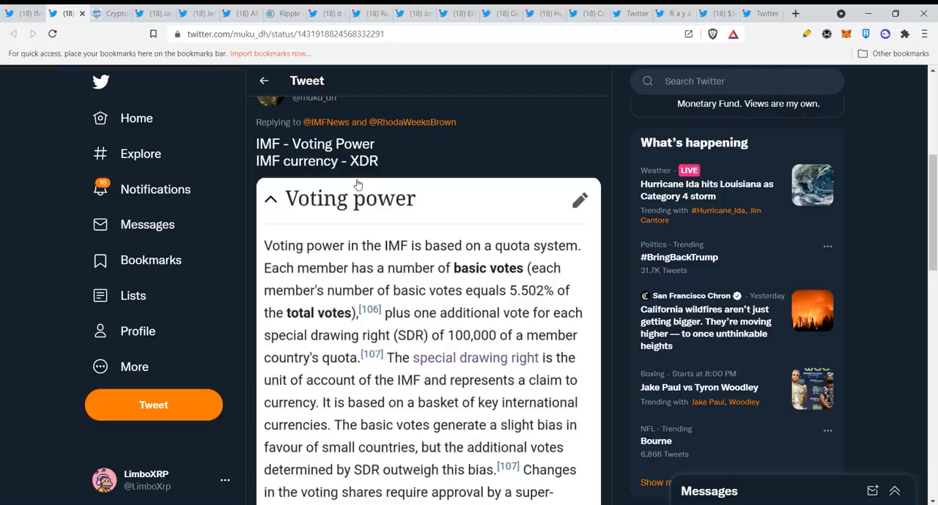
Read the reply's voting-power excerpt, then switch to the IMF blog article tab
scroll(down, 3)
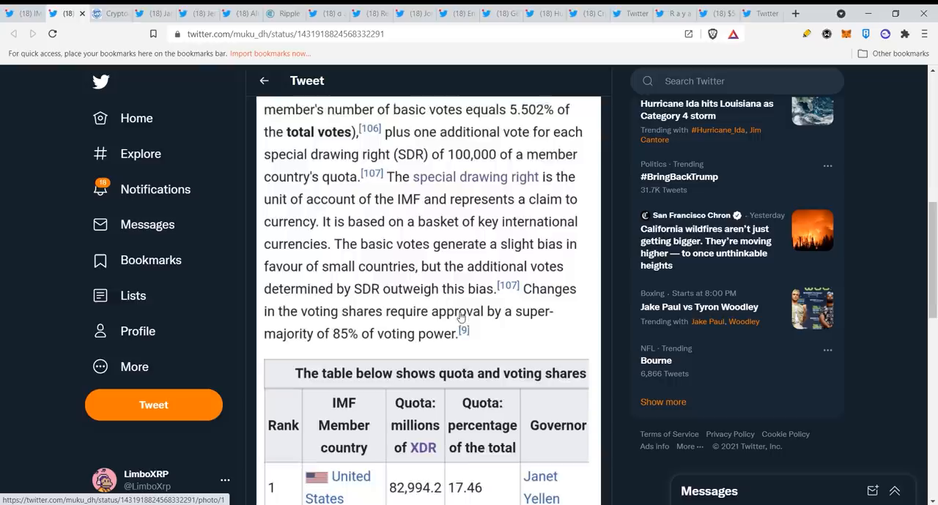
scroll(down, 3)
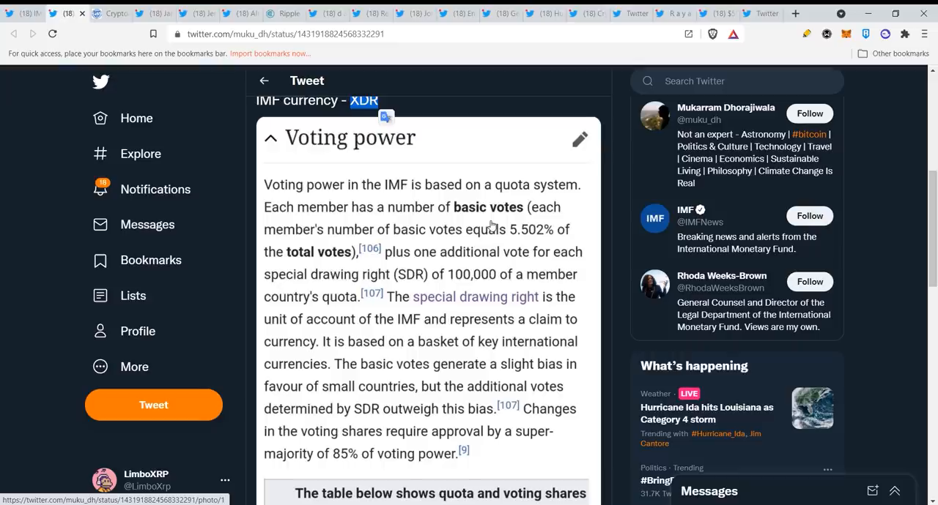
mouse_move(455, 316)
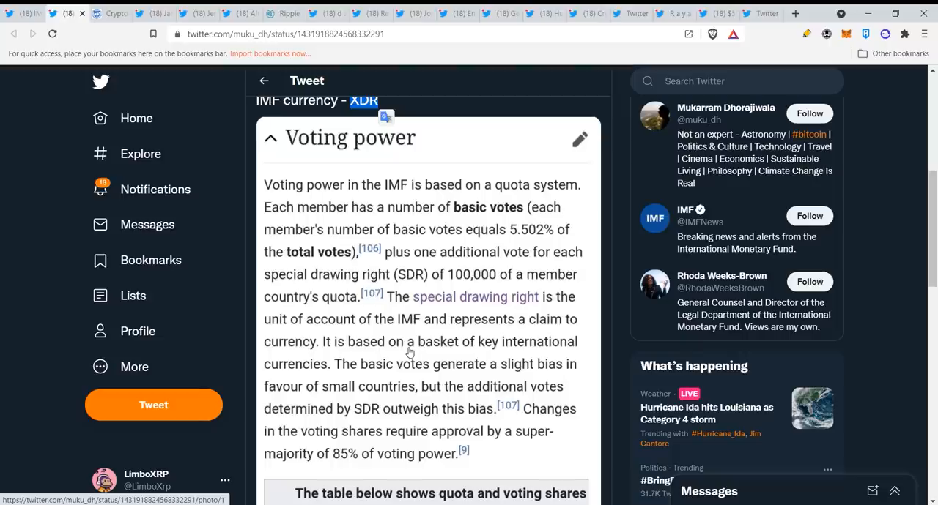
click(109, 13)
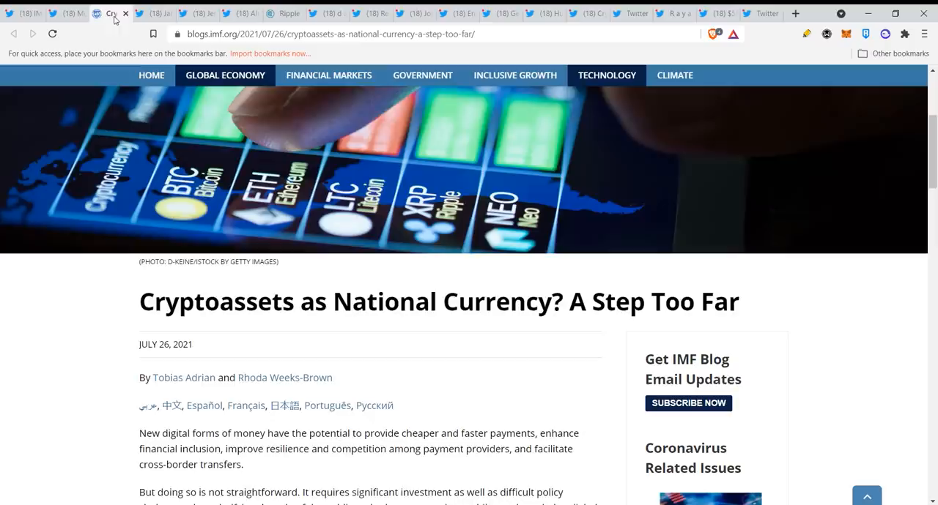
Scroll past the header photo to the article's paragraphs on cryptoasset volatility and Bitcoin's crash
scroll(down, 3)
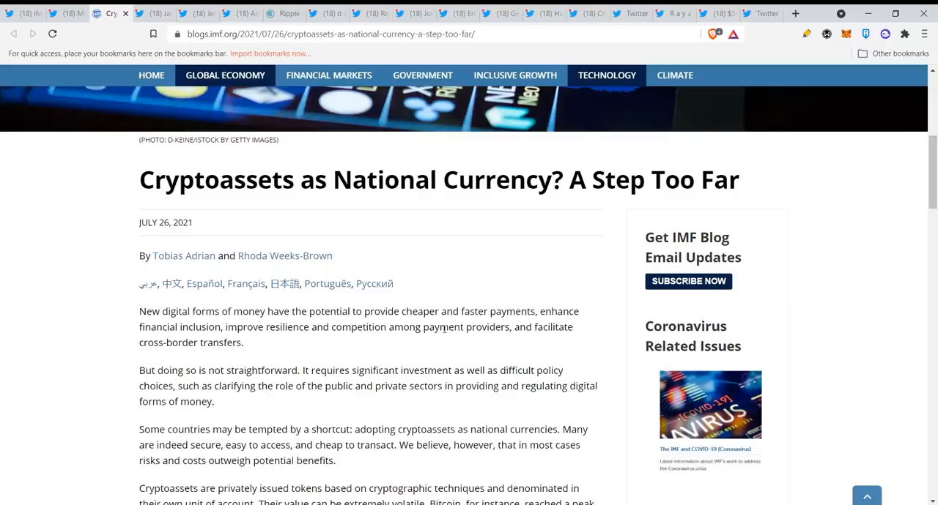
scroll(down, 3)
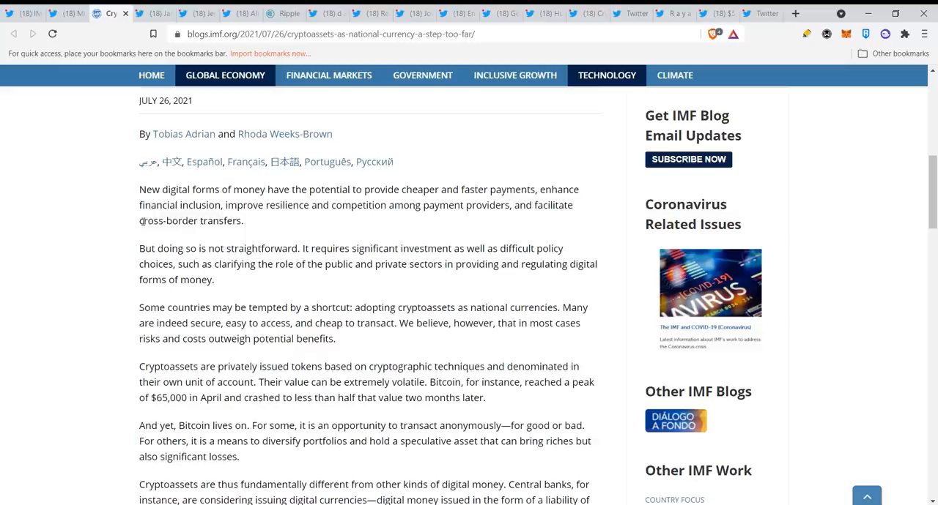
mouse_move(346, 225)
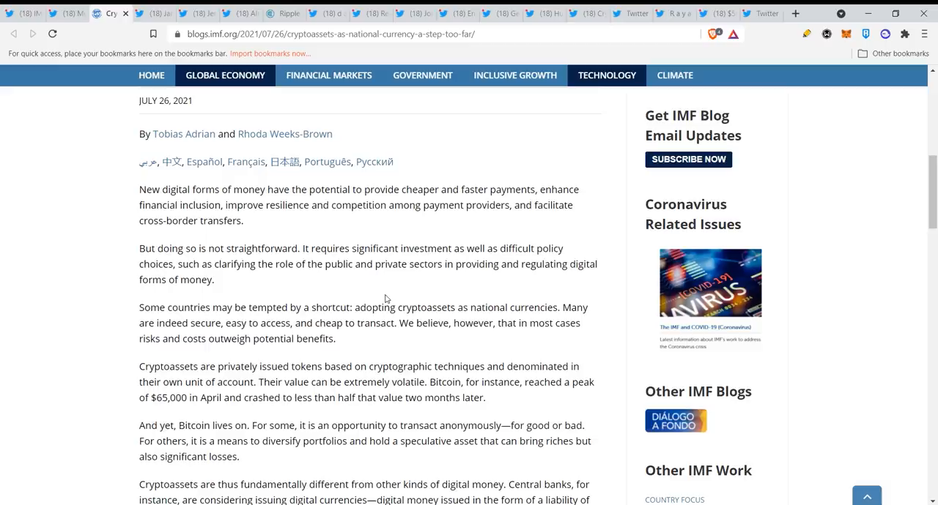
Read the article's legal-tender section before the SEC v. Ripple sealing tweet
scroll(down, 3)
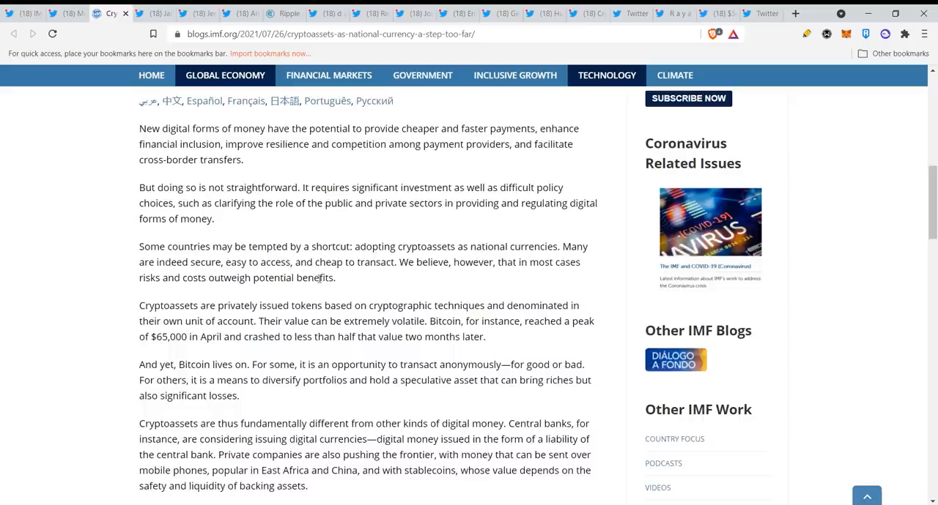
scroll(down, 3)
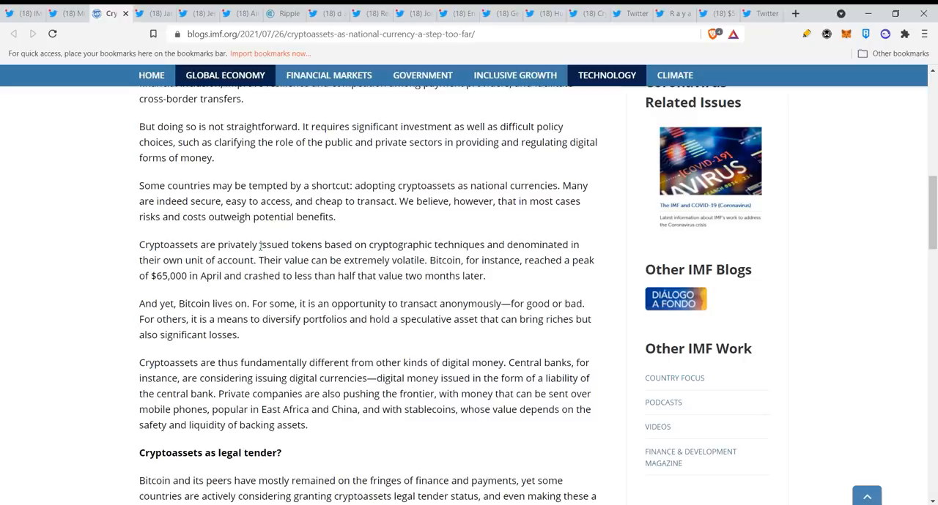
scroll(down, 3)
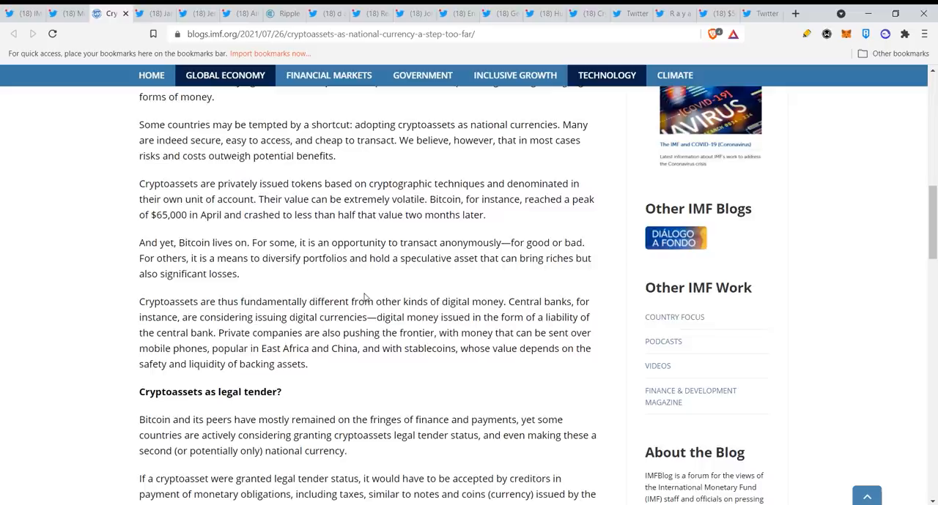
scroll(up, 3)
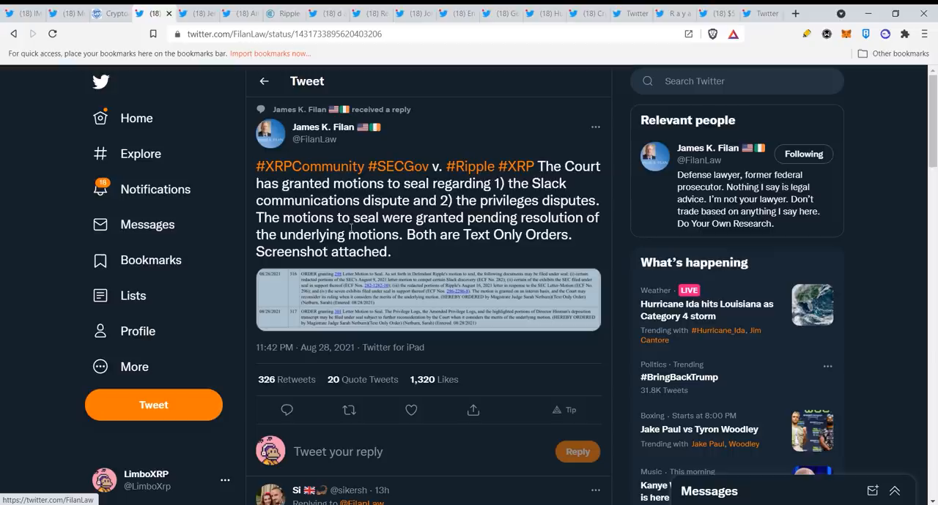
Switch to the AltarOfEgo thread on Standby = 85 numerology
click(428, 299)
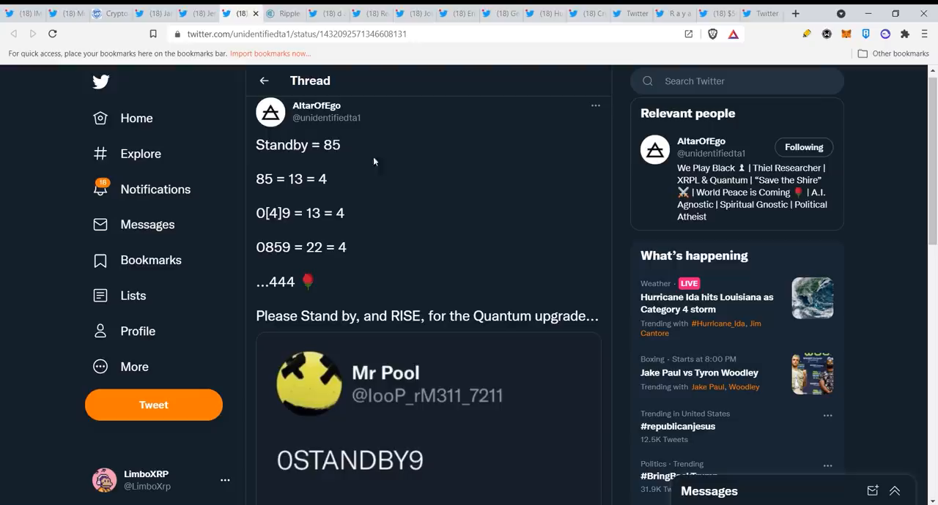
Move through the Standby thread and switch to the Cryptopolitan Ripple price analysis article
click(348, 460)
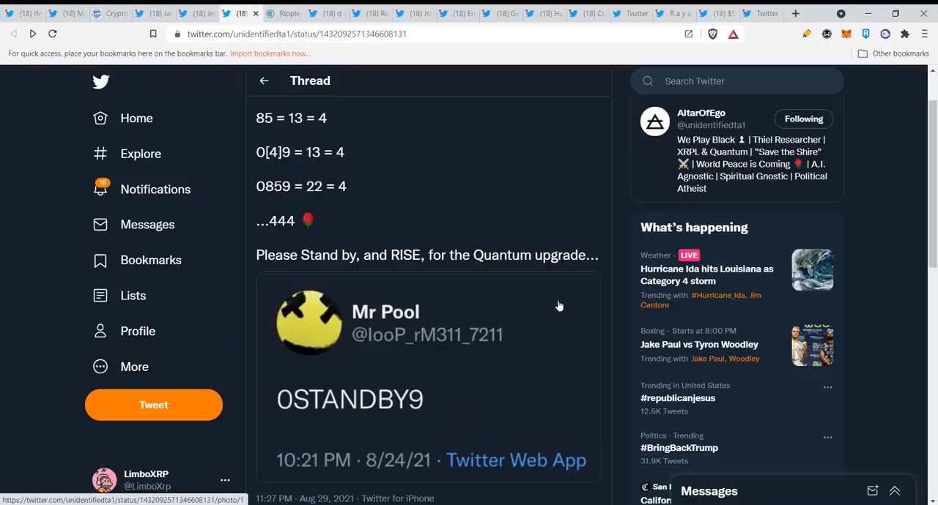
click(284, 13)
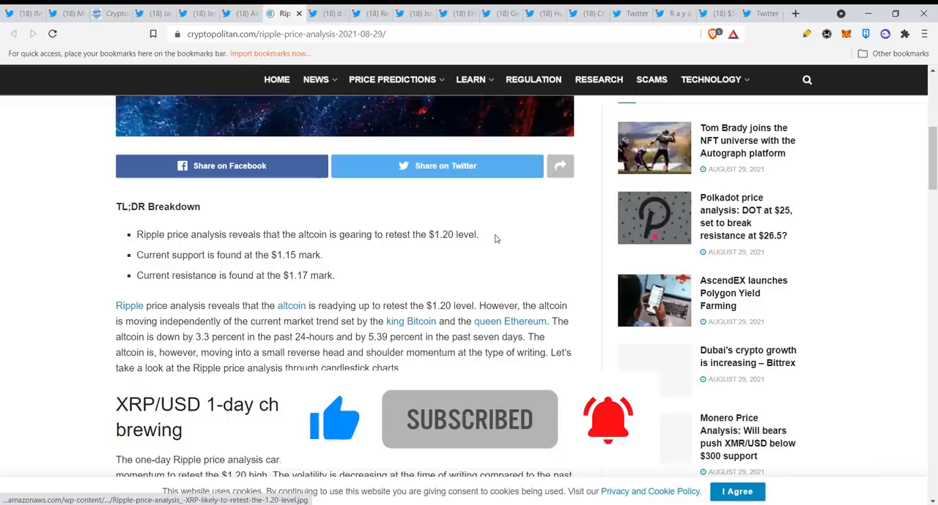
Read the XRP/USD 1-day chart section, then switch to the mirrored soul symbols thread
scroll(down, 3)
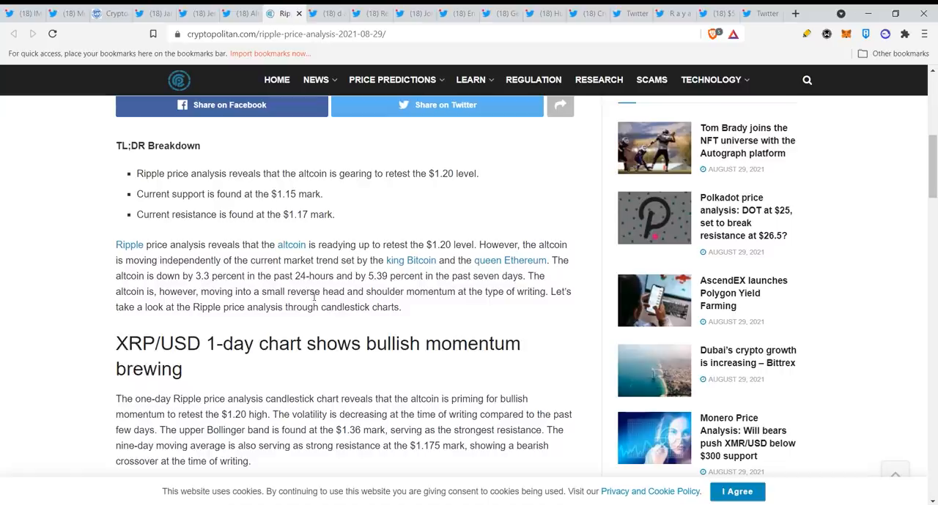
mouse_move(545, 241)
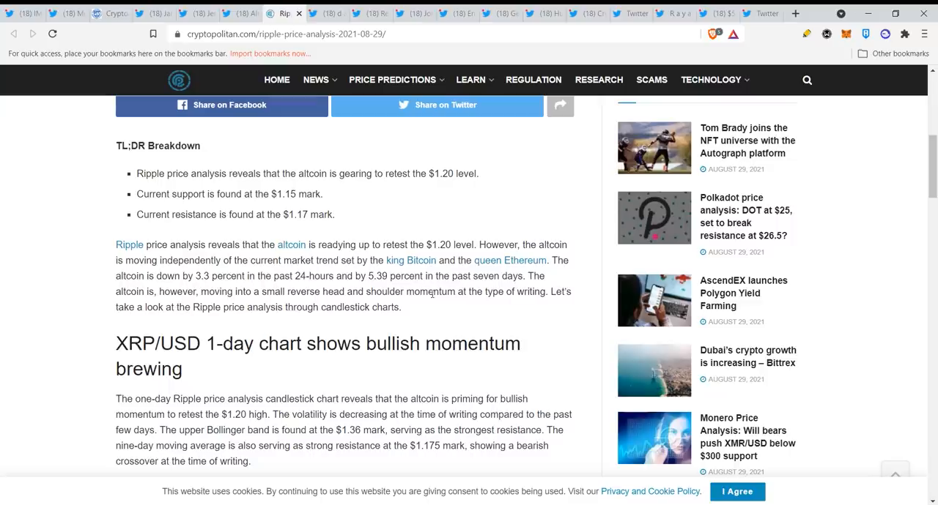
click(284, 13)
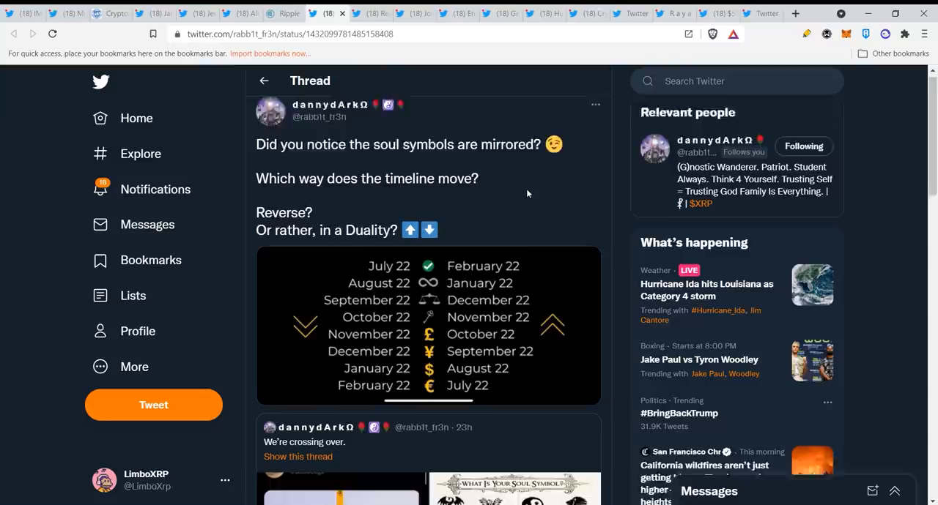
Scroll the soul symbols thread before the Andrew Ceresney SEC-to-Ripple tweet
scroll(down, 3)
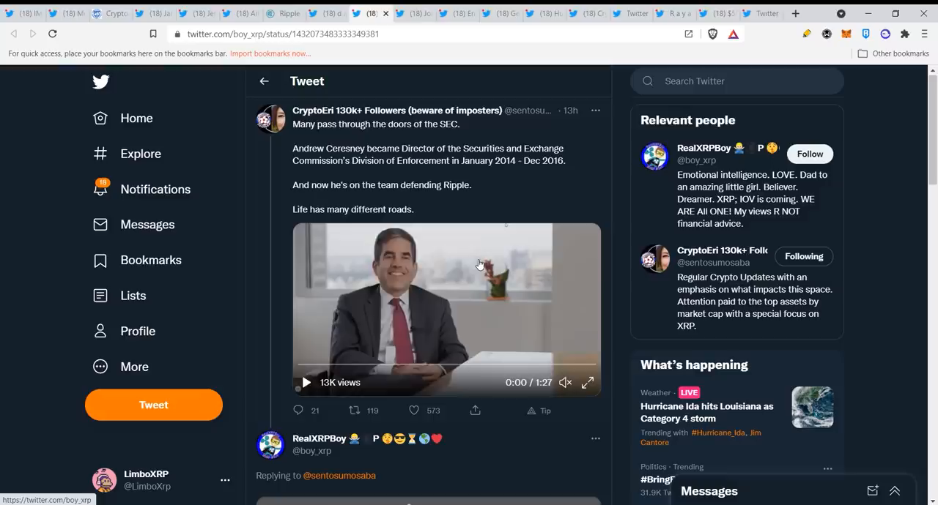
Play the tweet's video and view the SEC press release image naming Matthew Solomon
click(305, 382)
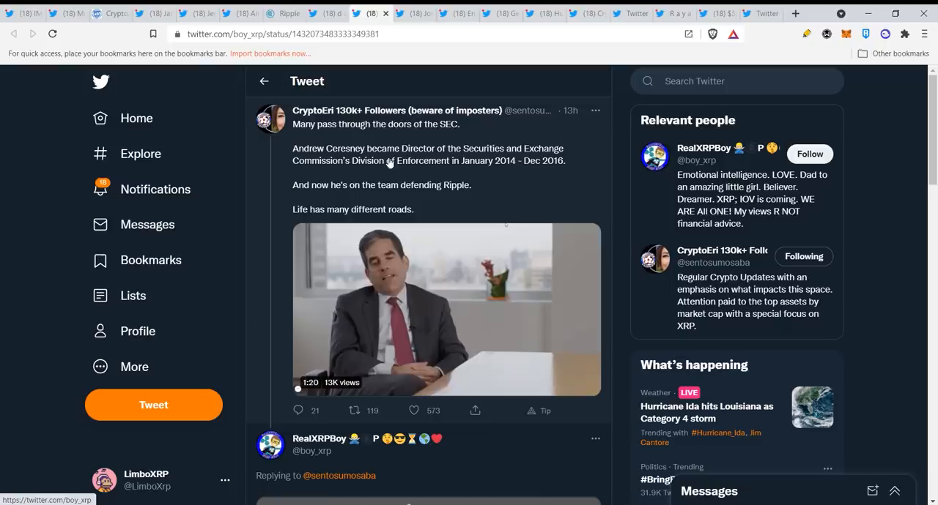
click(446, 311)
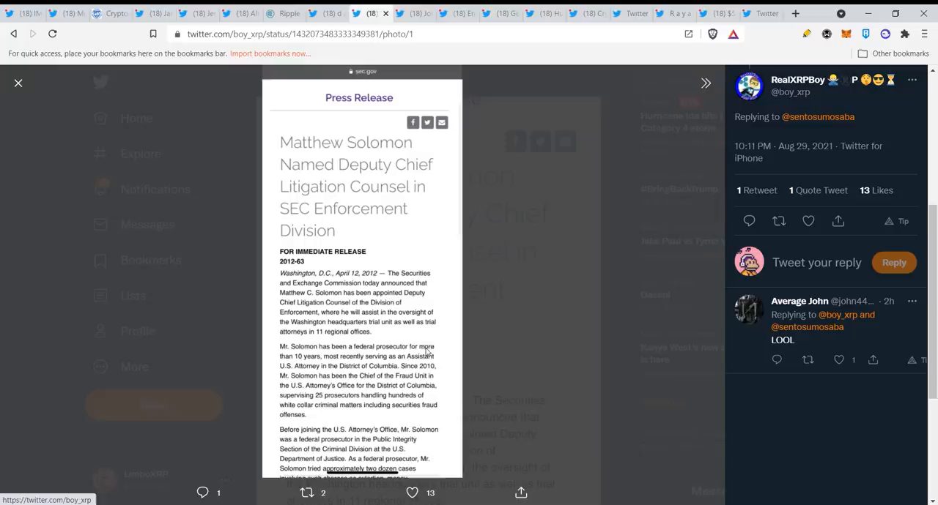
Leave the image for John E Deaton's tweet calling the US dollar a scam coin
click(17, 82)
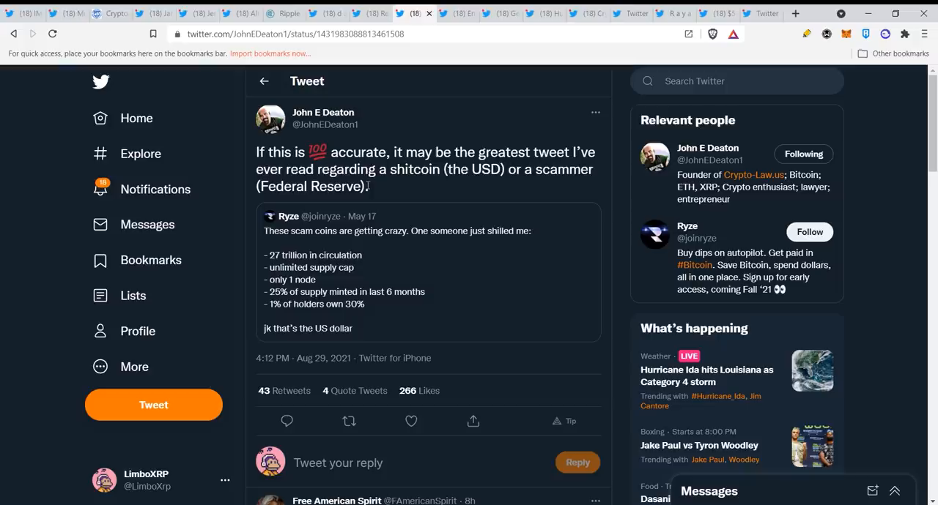
Scroll down the Deaton tweet past the quoted Ryze post to the first reply
scroll(down, 3)
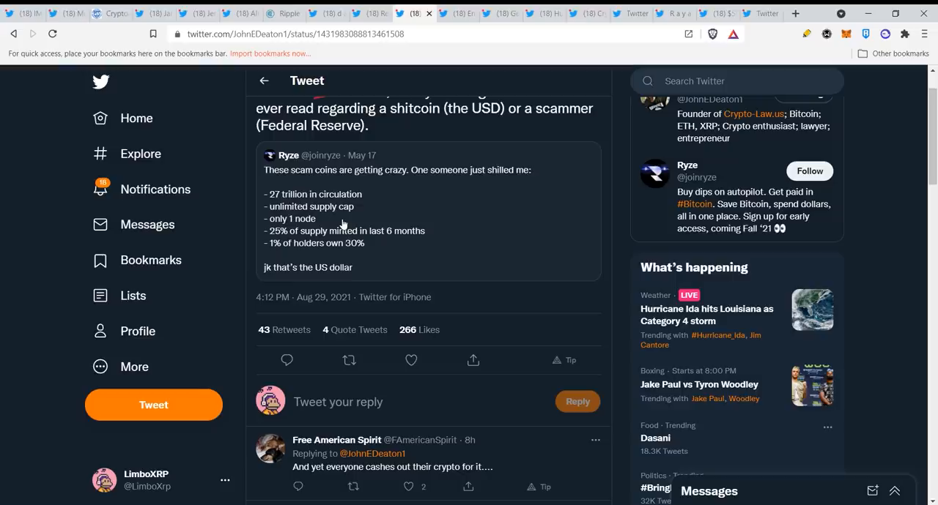
mouse_move(337, 221)
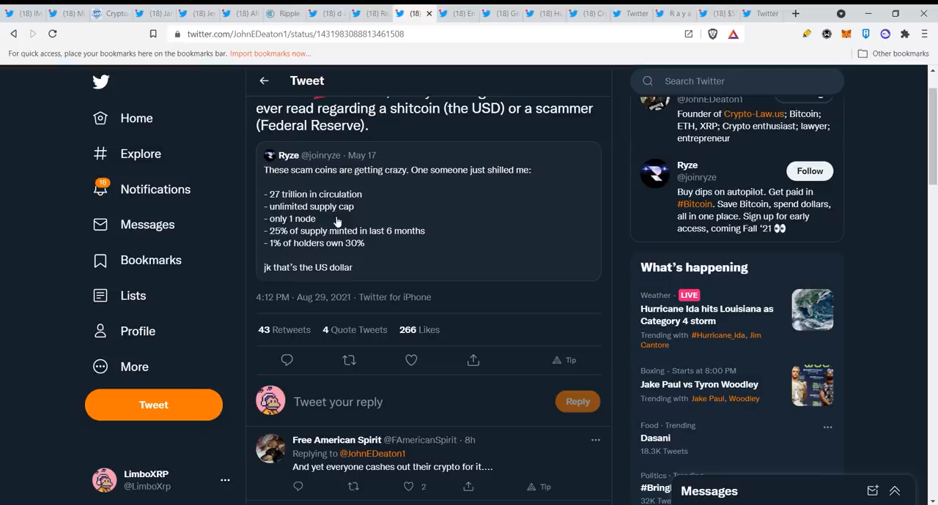
mouse_move(418, 243)
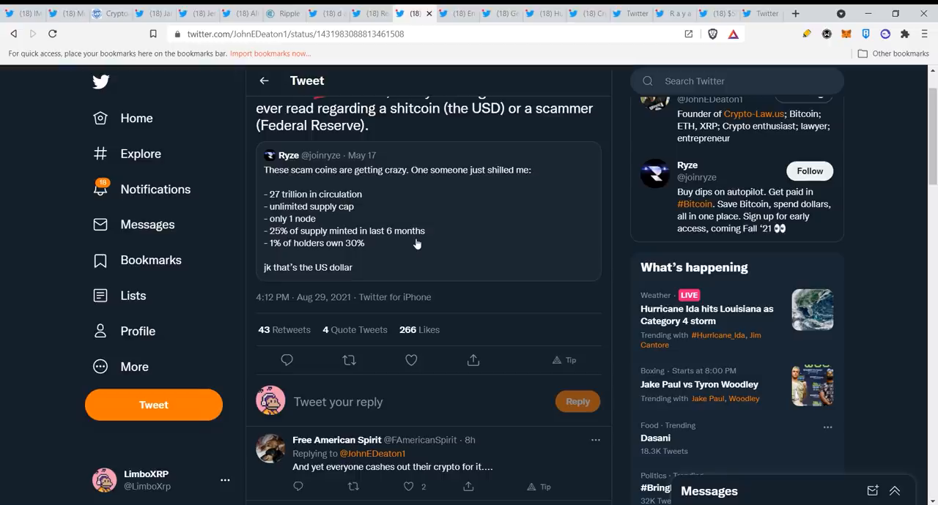
mouse_move(278, 271)
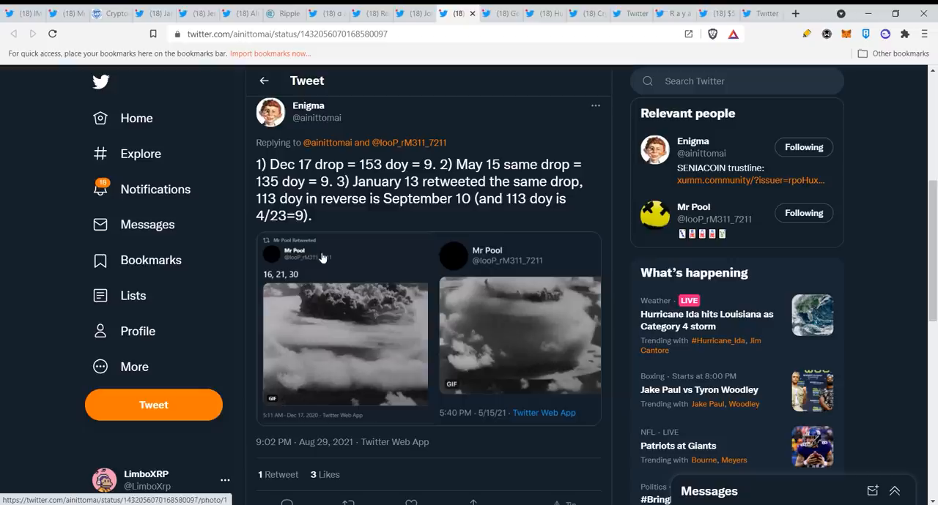
Switch to the Humble Peasant thread on Gensler's 2018 testimony quoting Hinman's speech
click(344, 345)
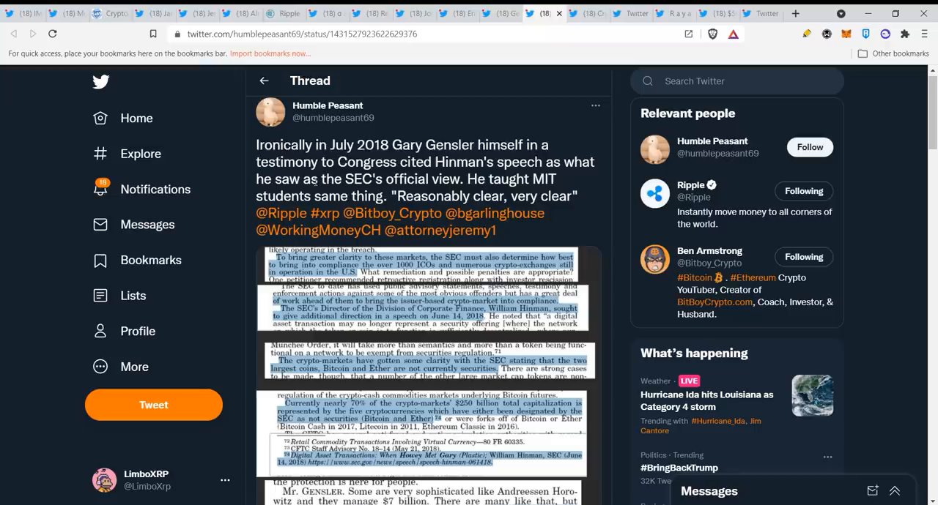
Enlarge the scanned testimony transcript attached to the Humble Peasant tweet
click(417, 315)
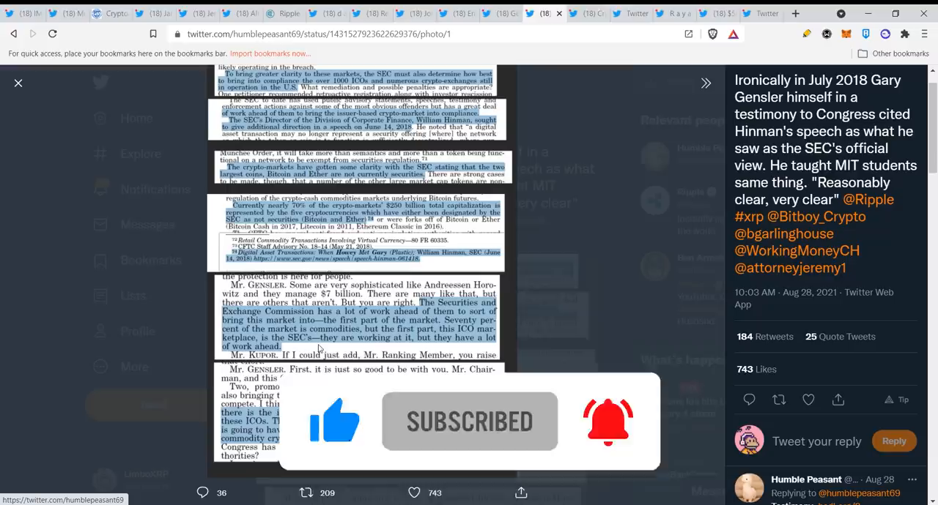
Close the transcript image, landing on Ripple's high-interest-rates #Blockchain tweet
click(18, 82)
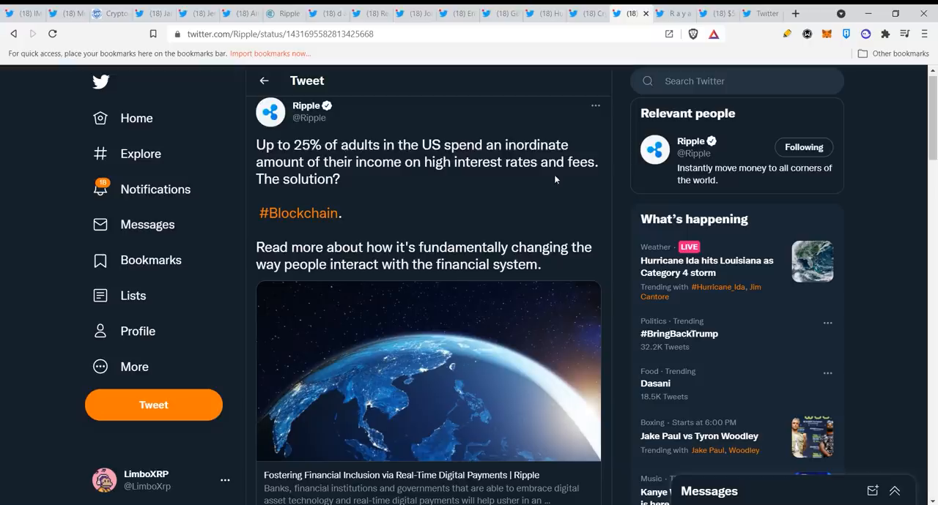
Scroll through the Ripple tweet toward the RayaRose September poll showing 75.2% yes
scroll(down, 3)
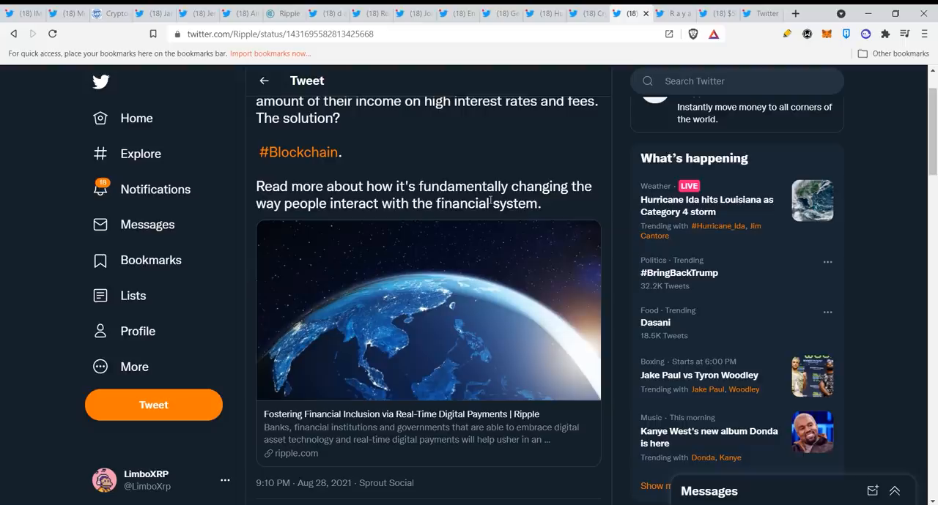
scroll(down, 3)
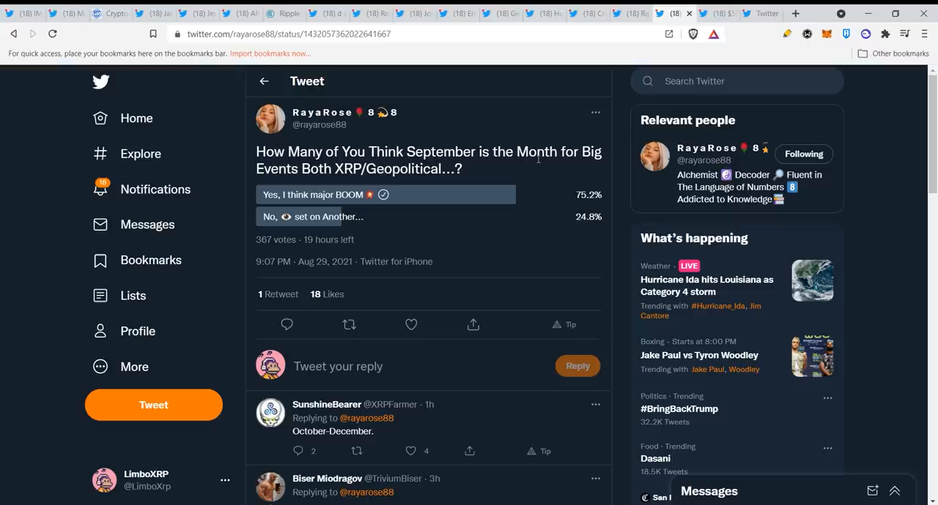
mouse_move(535, 284)
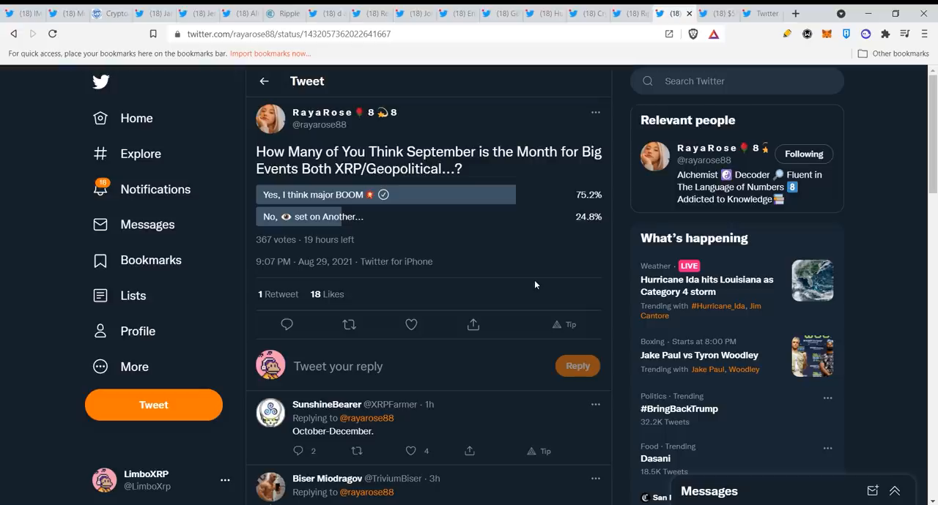
click(718, 14)
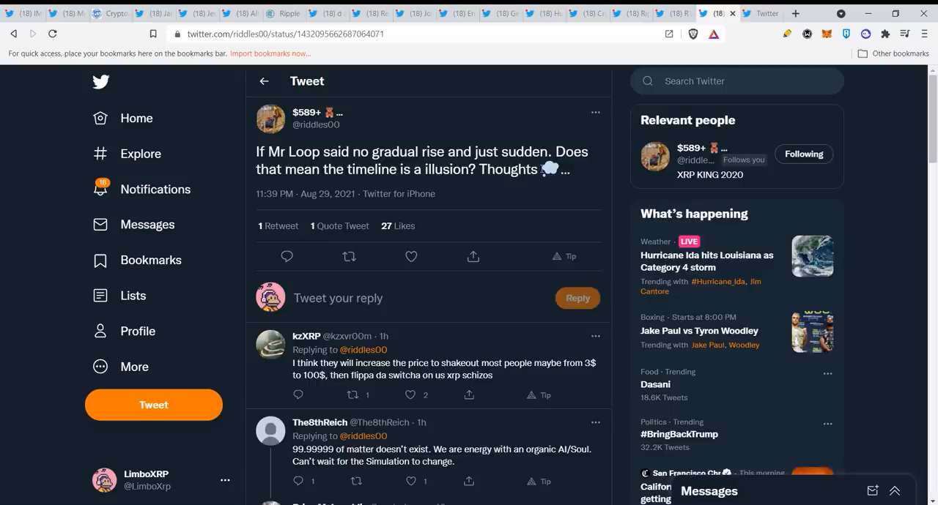
scroll(down, 3)
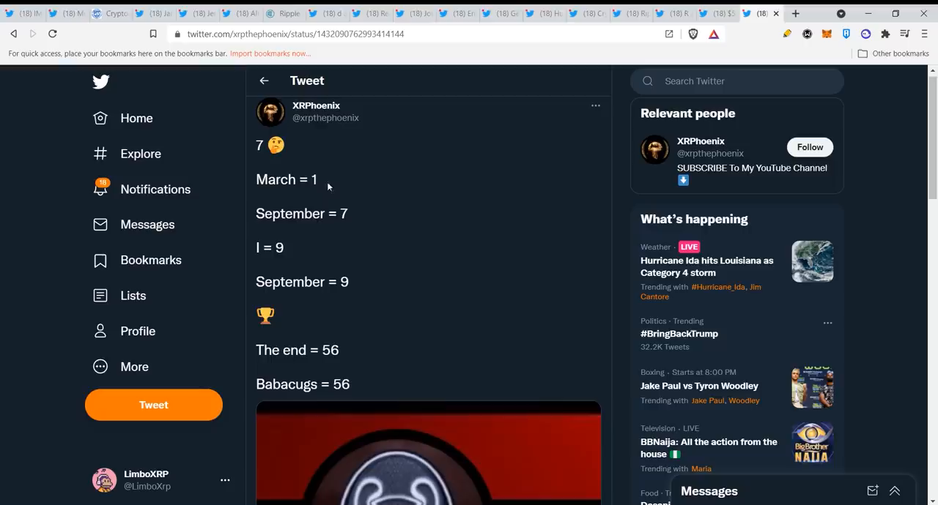
scroll(down, 3)
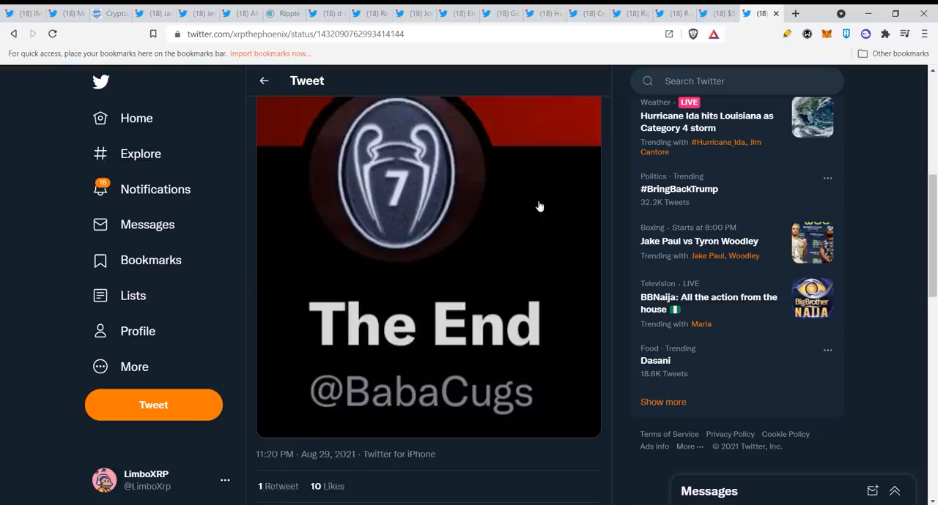